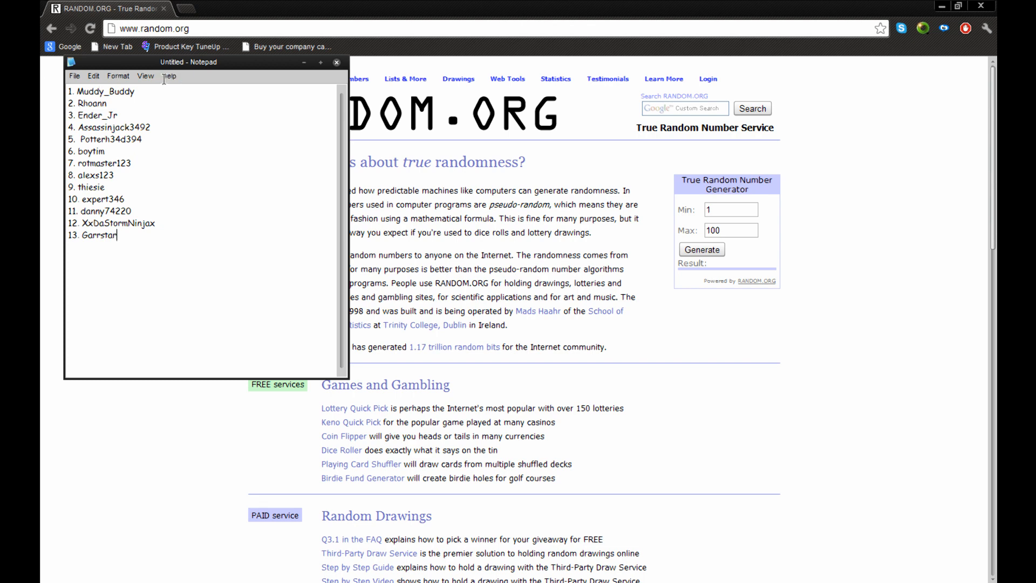
mouse_move(239, 161)
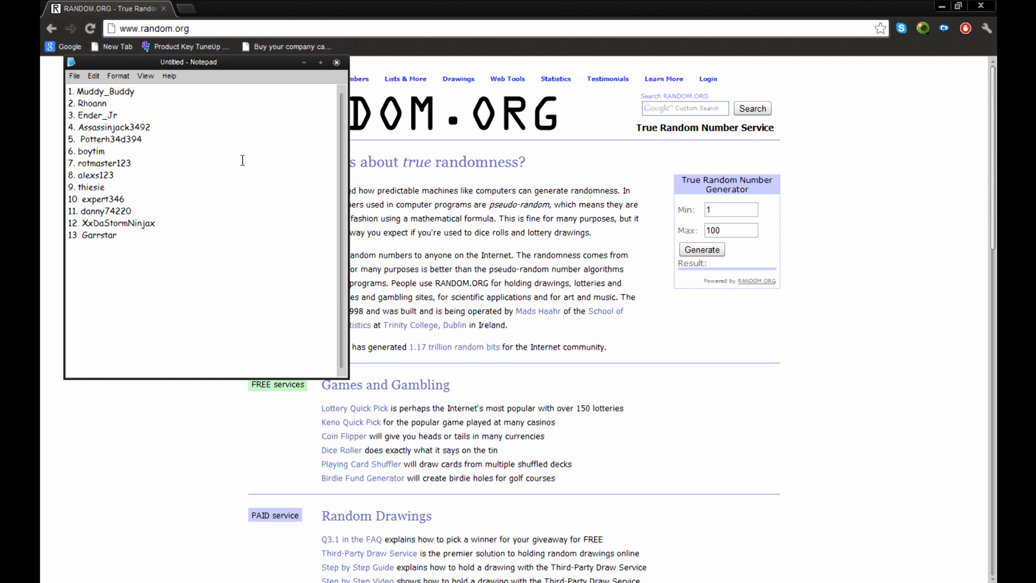
mouse_move(306, 88)
text(13)
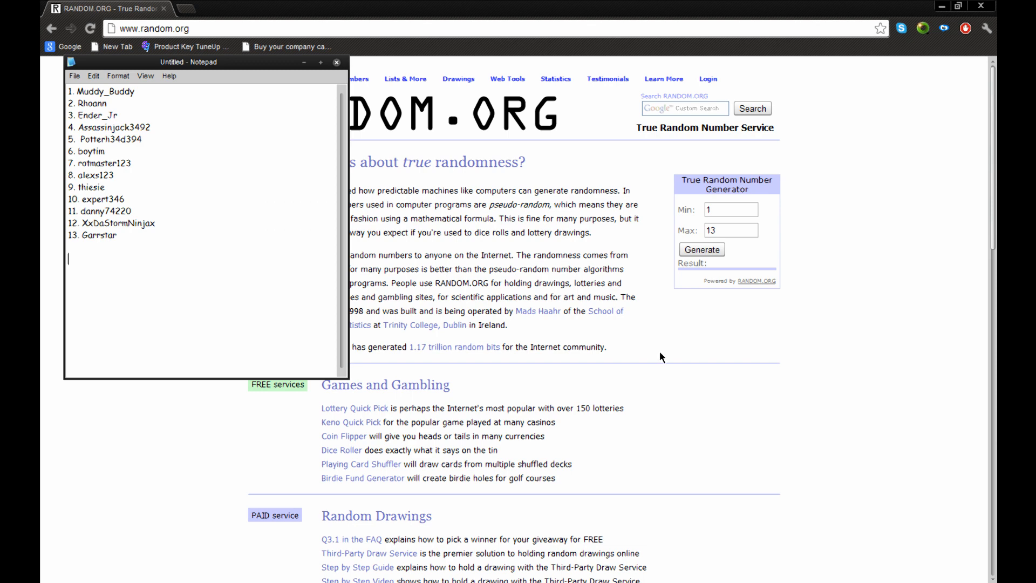
mouse_move(713, 269)
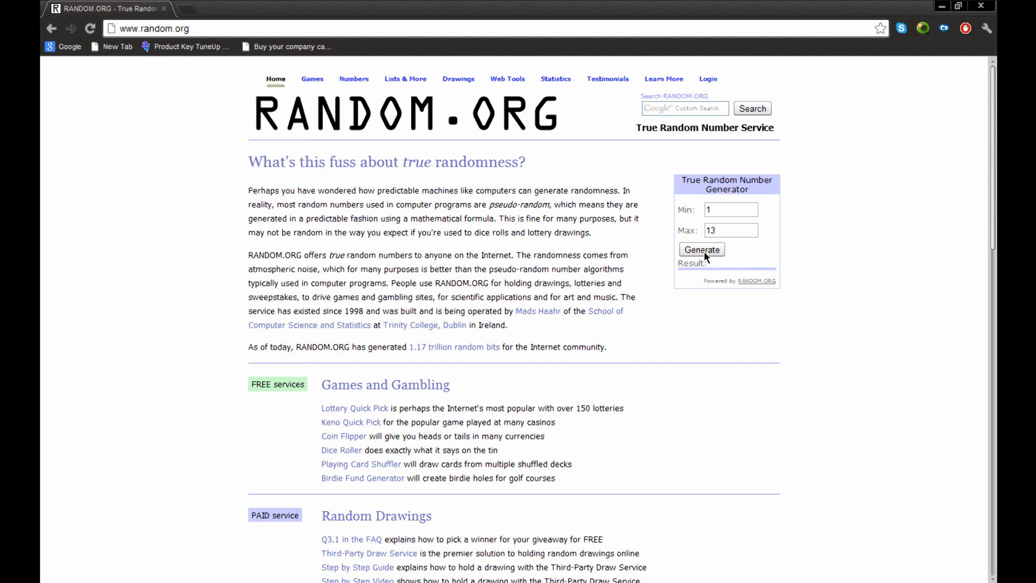
click(700, 249)
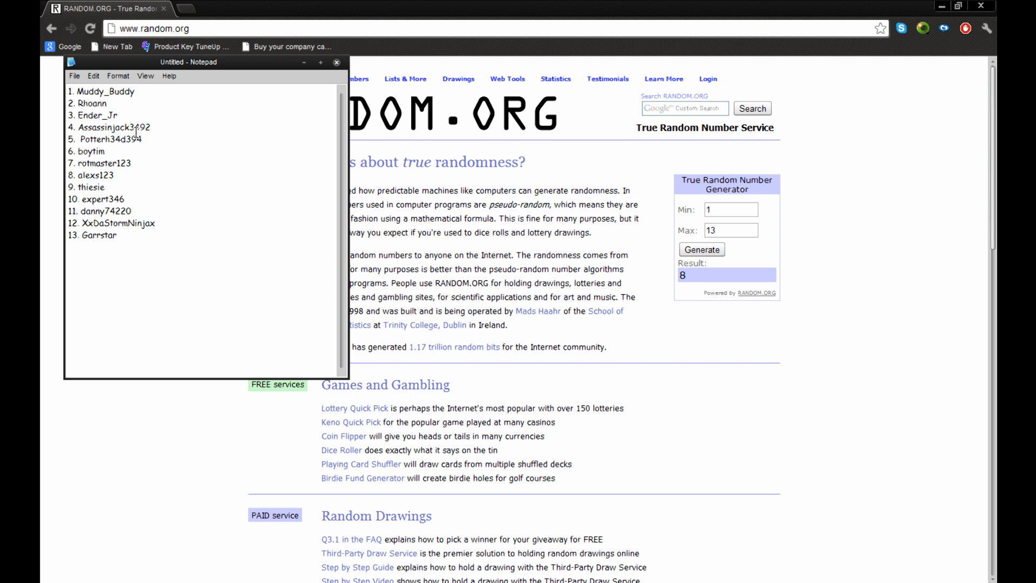
double_click(92, 175)
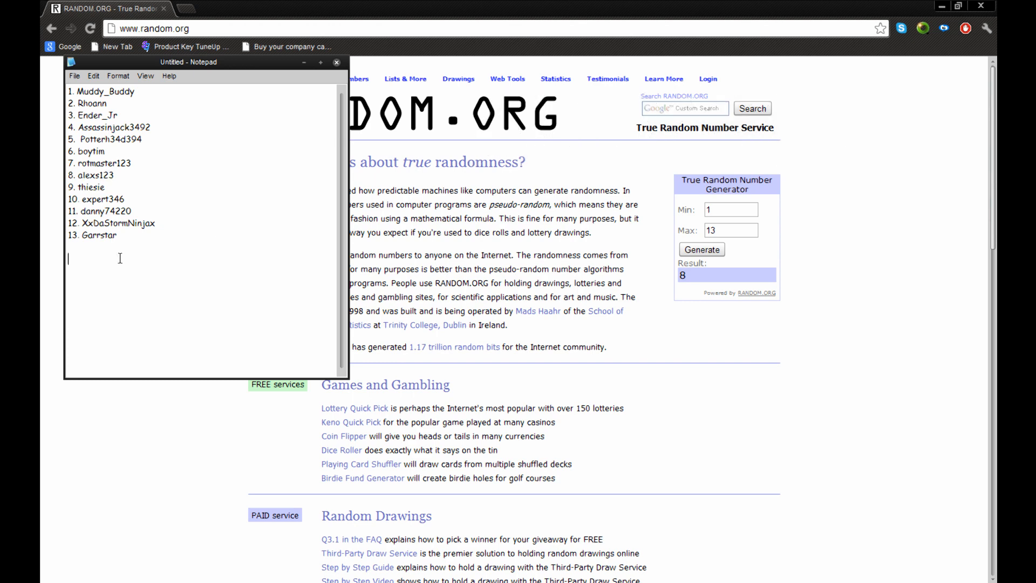
text(alexs123)
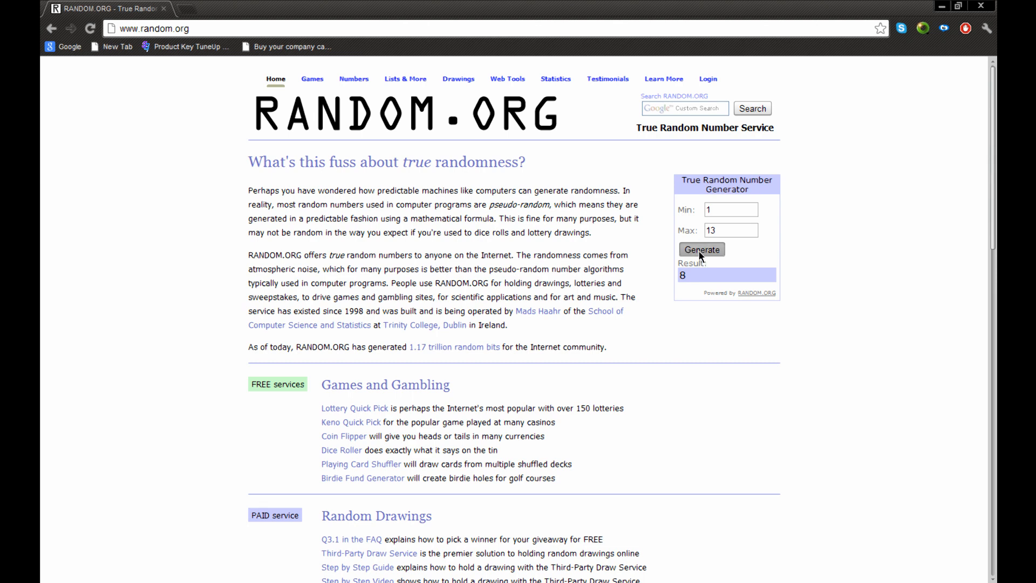
mouse_move(812, 294)
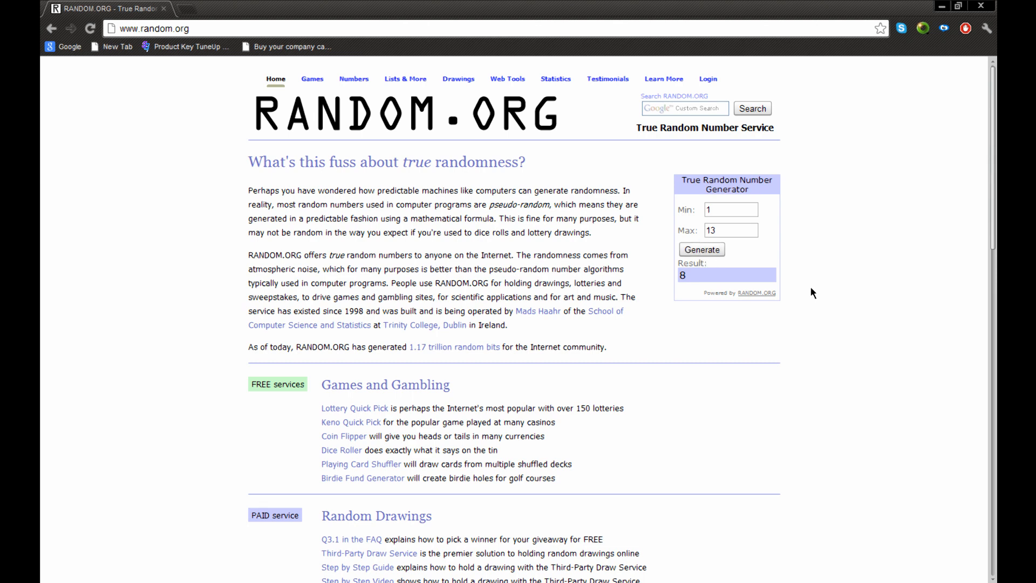
click(701, 249)
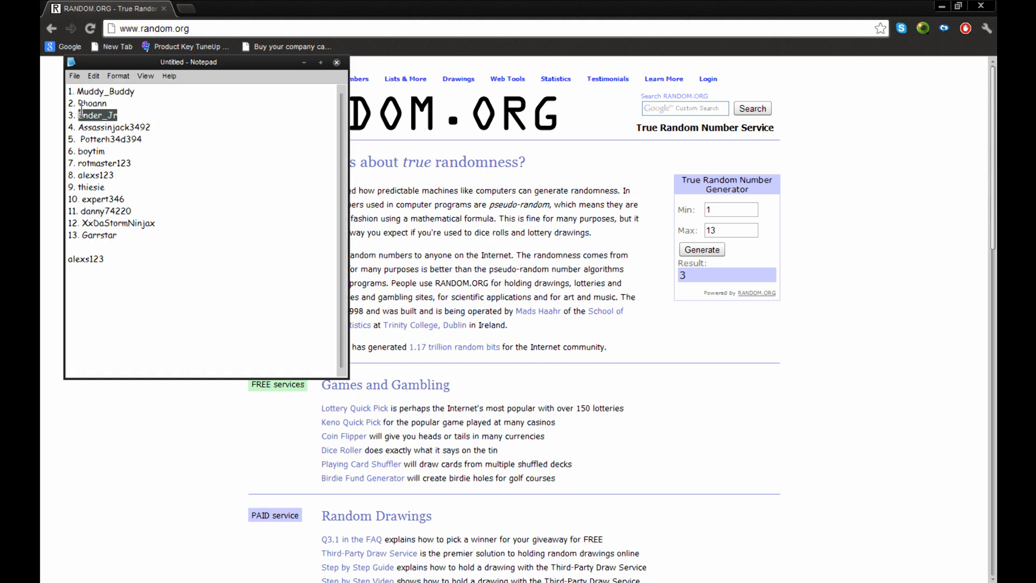
text(Ender_Jr)
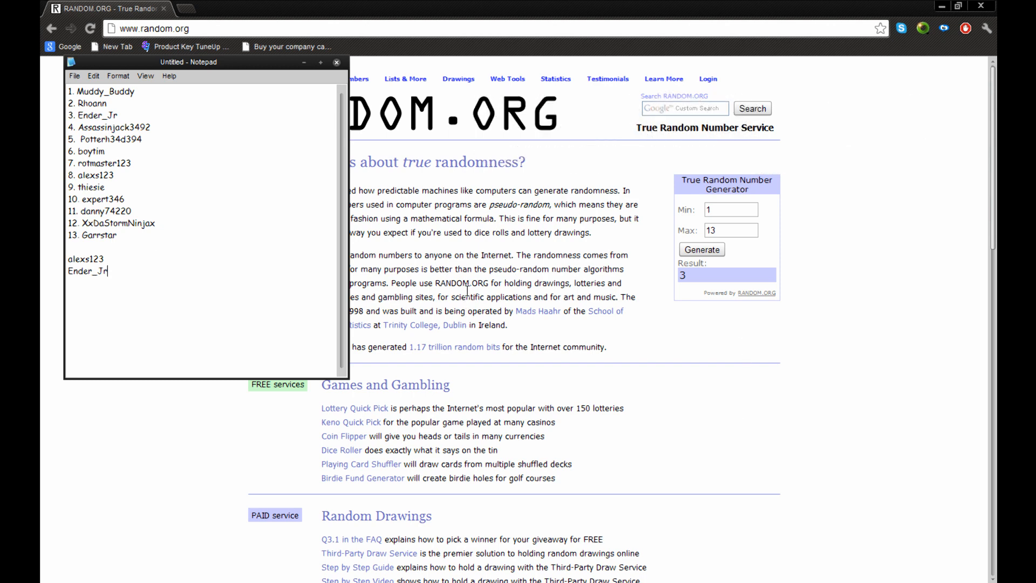
mouse_move(497, 244)
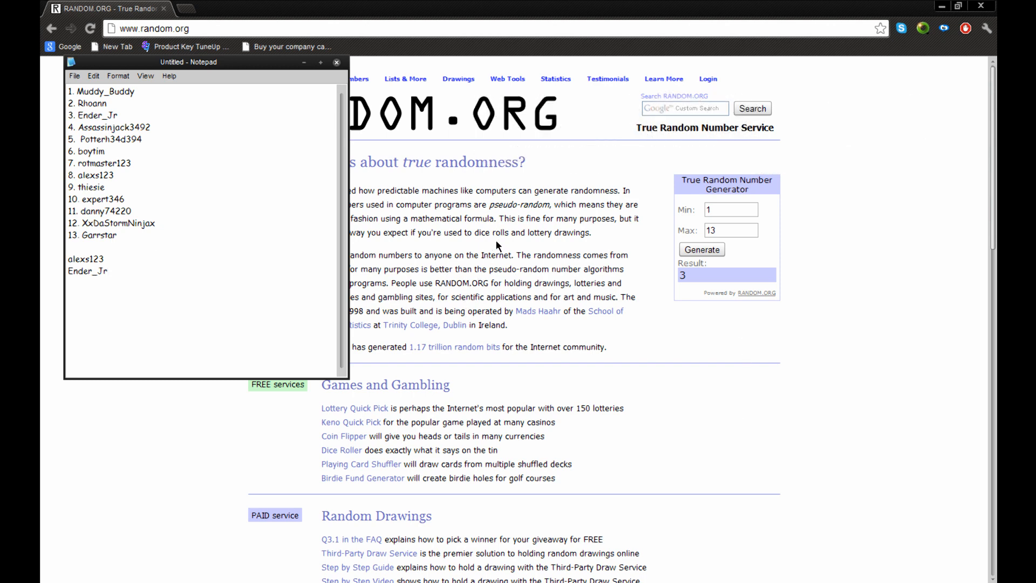
mouse_move(663, 311)
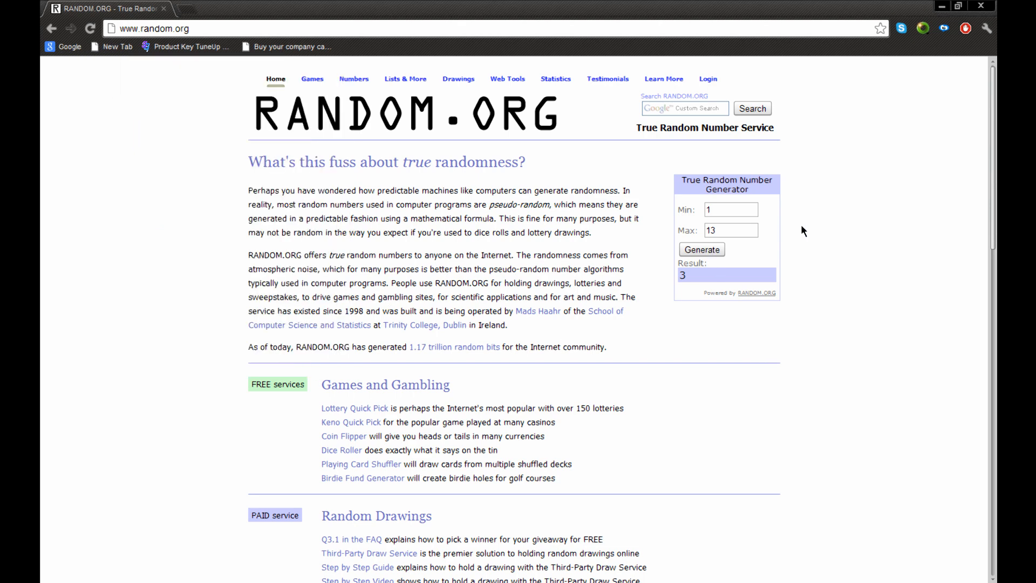
click(700, 249)
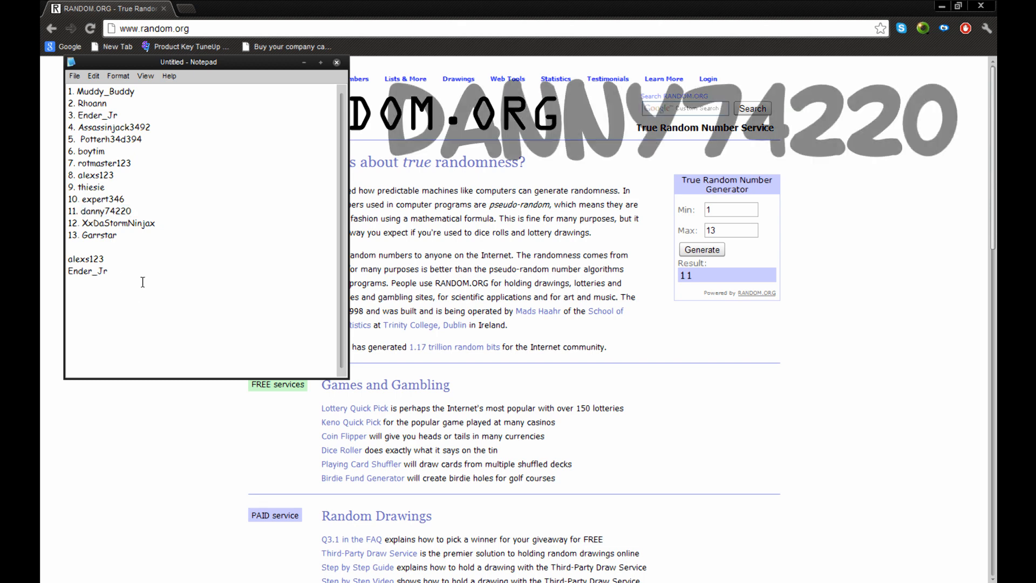
text(danny74220)
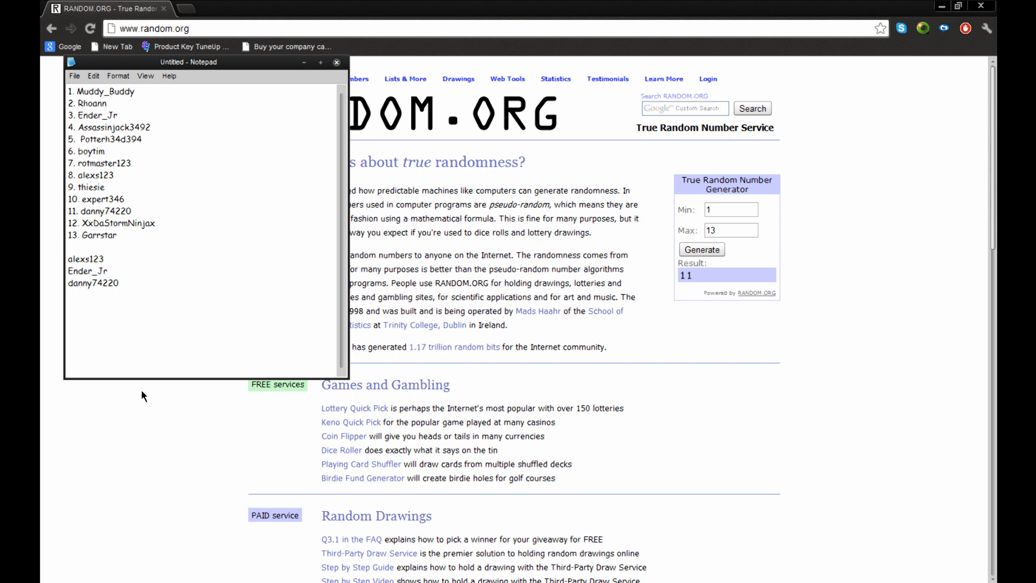
click(116, 283)
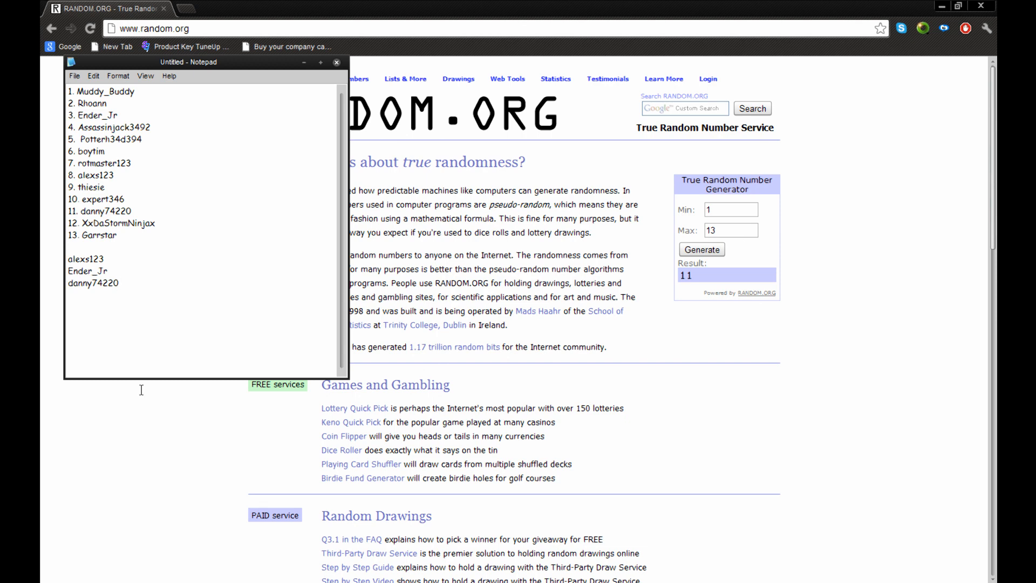
mouse_move(239, 182)
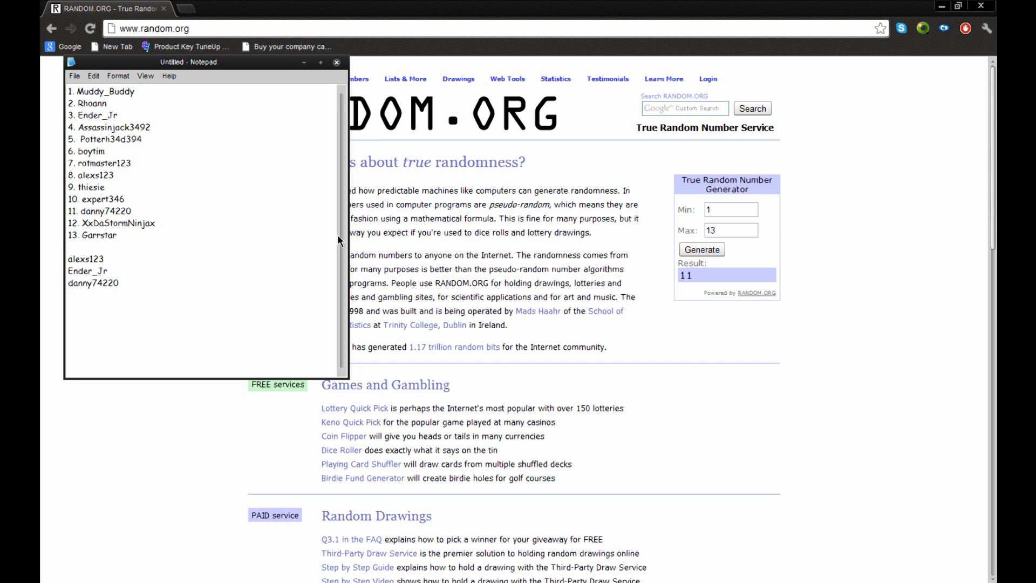
click(118, 282)
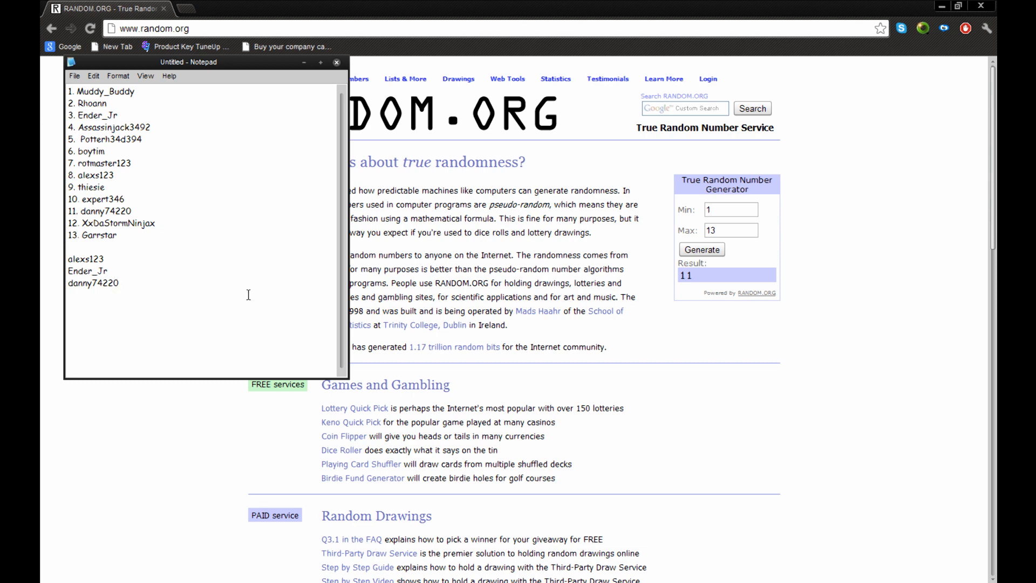
mouse_move(306, 250)
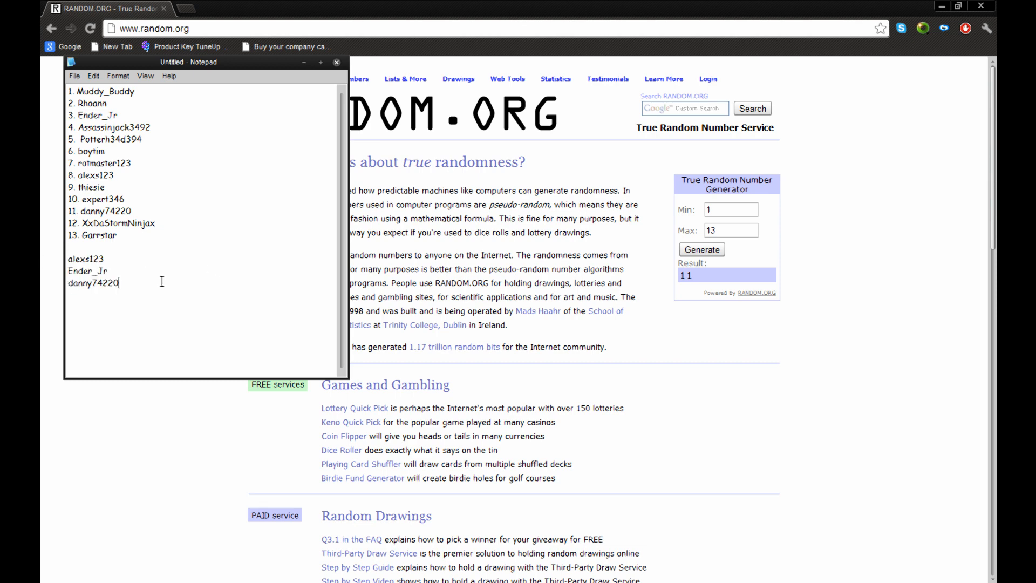
mouse_move(633, 294)
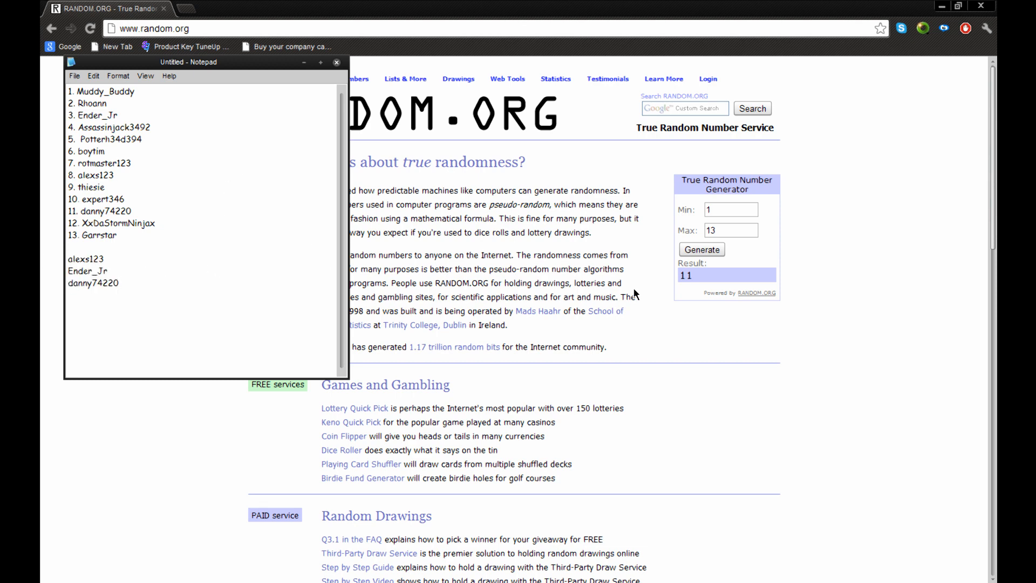